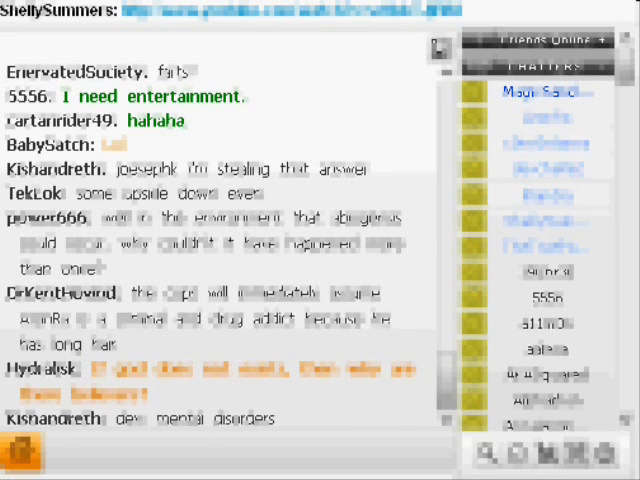
{"action": "scroll", "scroll_direction": "down", "scroll_amount": 3}
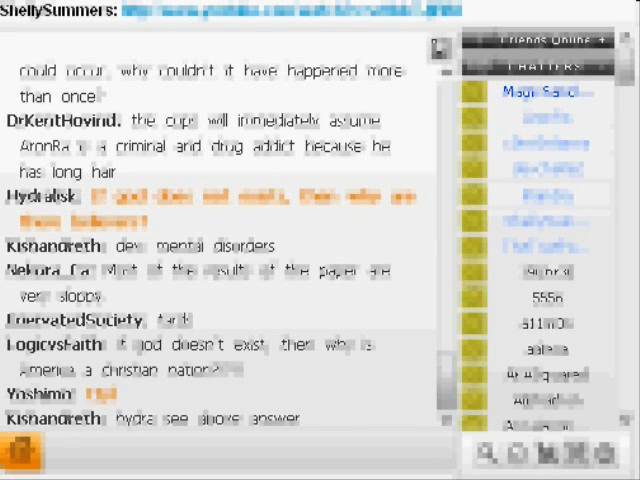
{"action": "scroll", "scroll_direction": "down", "scroll_amount": 3}
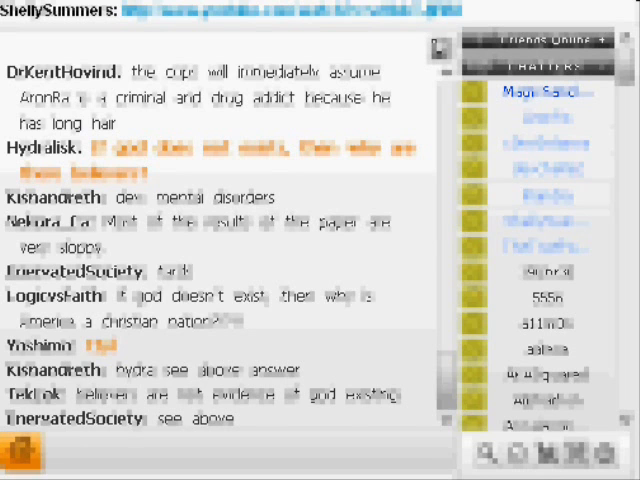
{"action": "scroll", "scroll_direction": "down", "scroll_amount": 3}
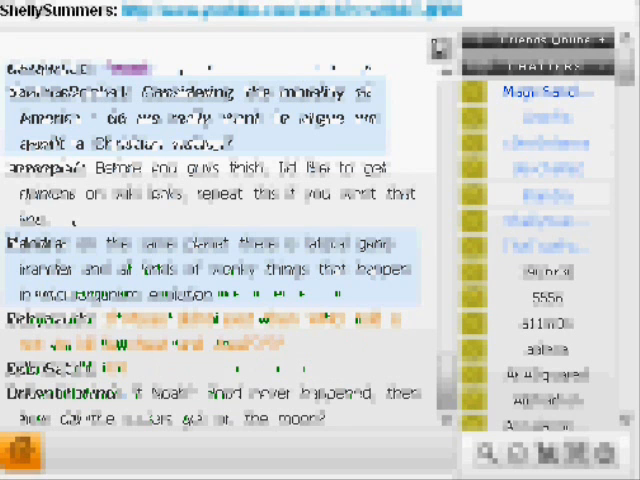
{"action": "scroll", "scroll_direction": "down", "scroll_amount": 3}
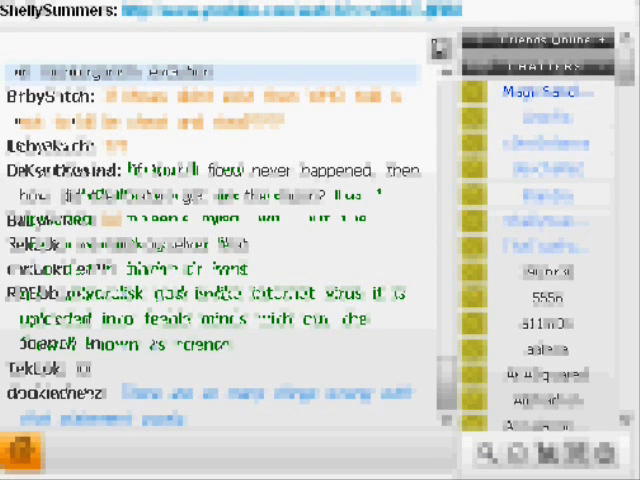
{"action": "scroll", "scroll_direction": "down", "scroll_amount": 3}
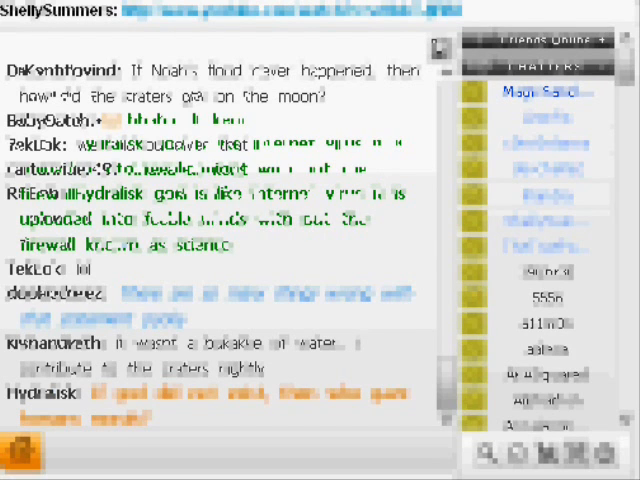
{"action": "scroll", "scroll_direction": "down", "scroll_amount": 3}
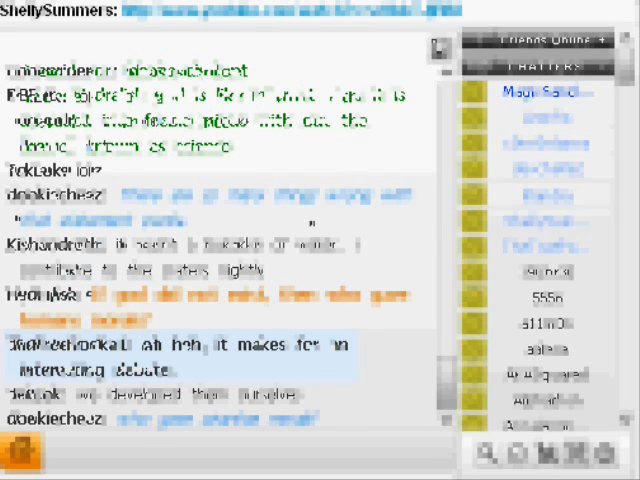
{"action": "scroll", "scroll_direction": "down", "scroll_amount": 3}
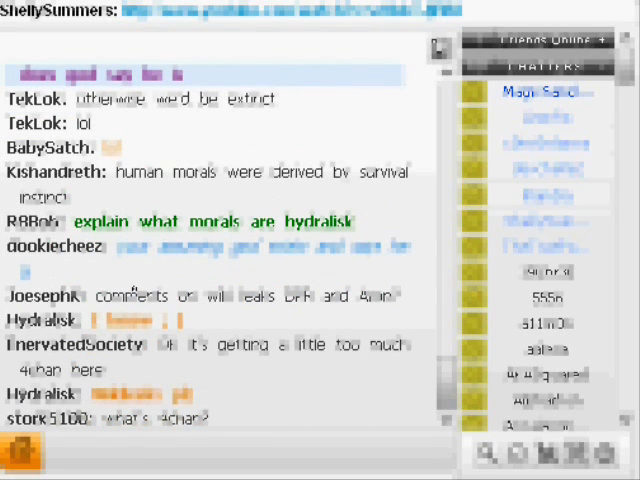
{"action": "scroll", "scroll_direction": "down", "scroll_amount": 3}
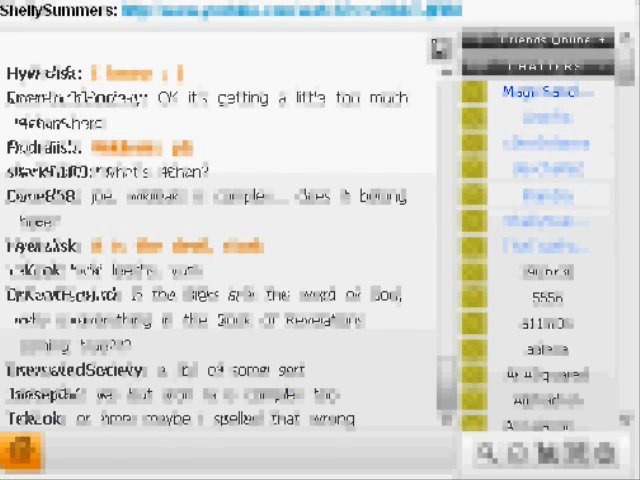
{"action": "scroll", "scroll_direction": "down", "scroll_amount": 3}
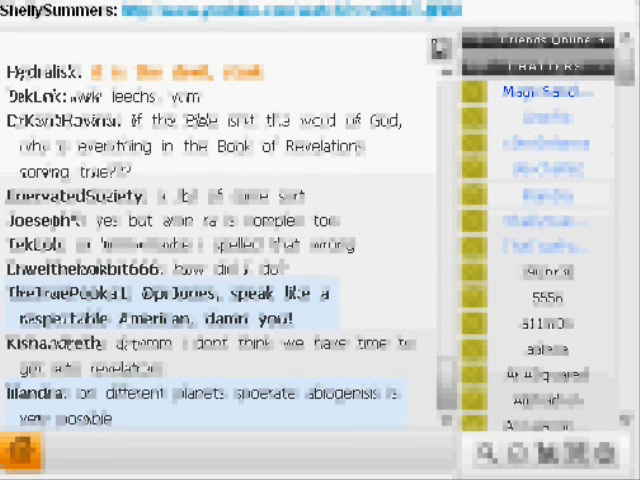
{"action": "scroll", "scroll_direction": "down", "scroll_amount": 3}
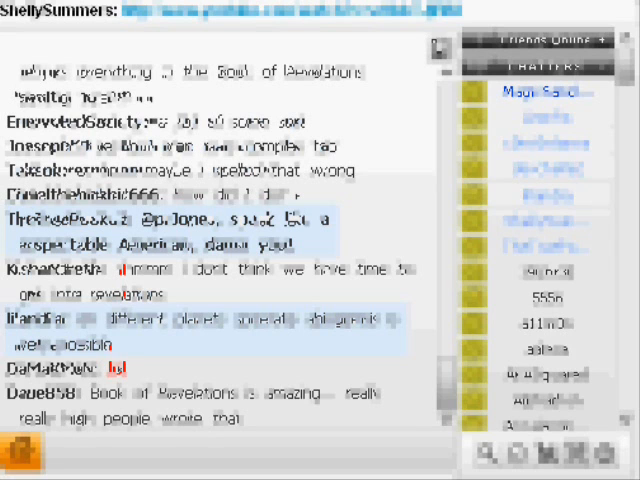
{"action": "scroll", "scroll_direction": "down", "scroll_amount": 3}
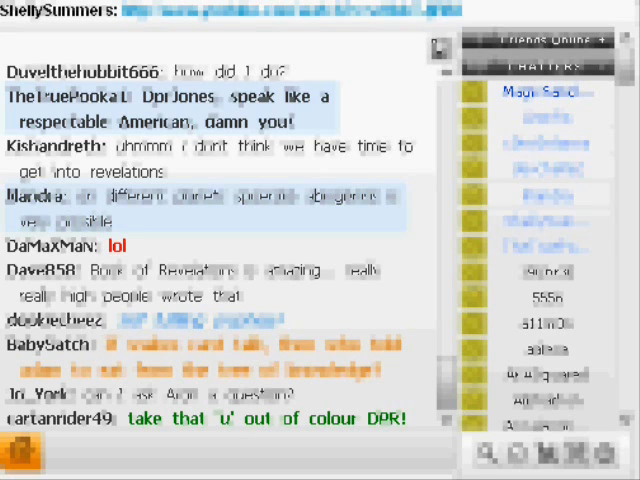
{"action": "scroll", "scroll_direction": "down", "scroll_amount": 3}
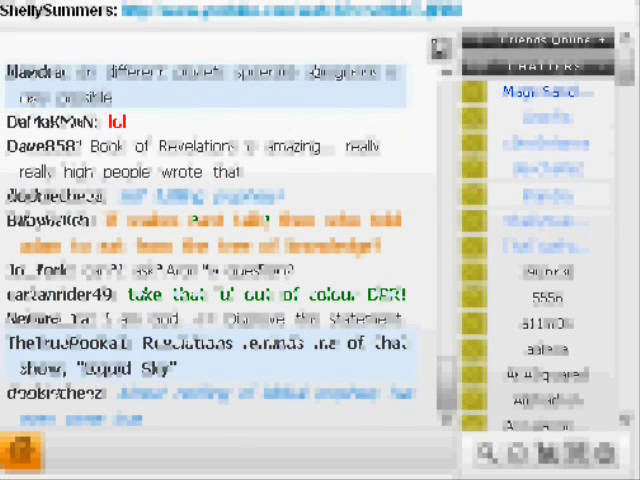
{"action": "scroll", "scroll_direction": "down", "scroll_amount": 3}
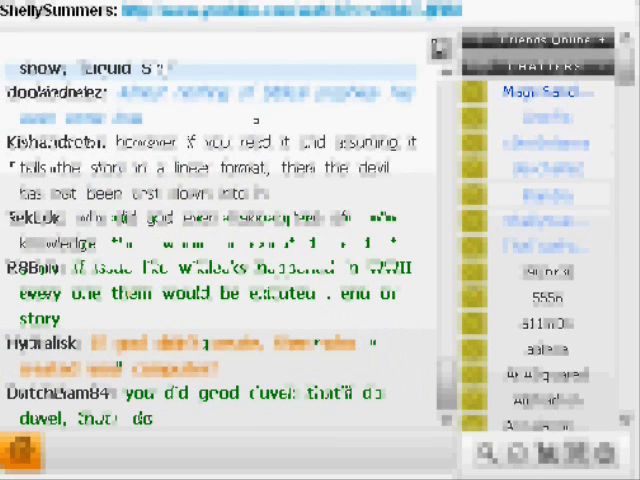
{"action": "scroll", "scroll_direction": "down", "scroll_amount": 3}
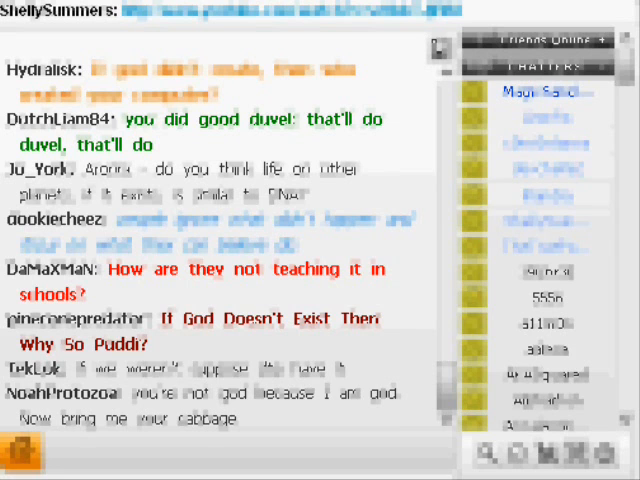
{"action": "scroll", "scroll_direction": "down", "scroll_amount": 3}
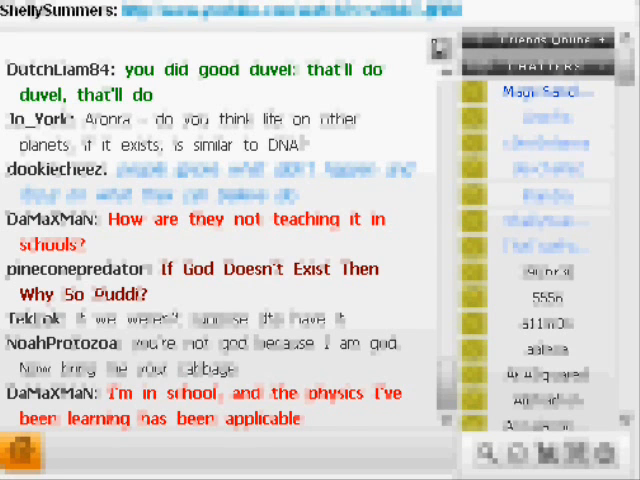
{"action": "scroll", "scroll_direction": "down", "scroll_amount": 3}
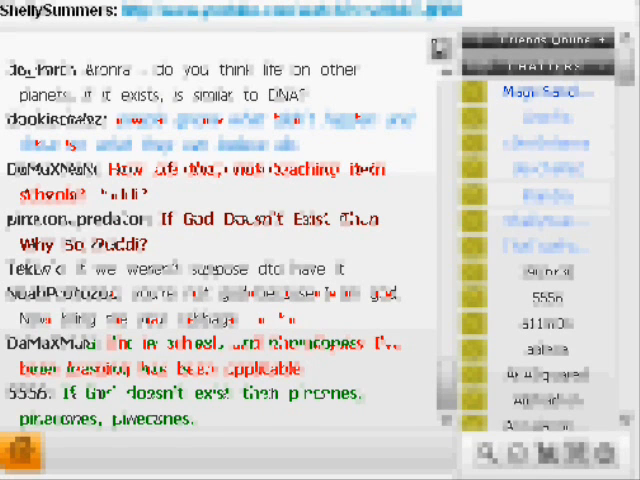
{"action": "scroll", "scroll_direction": "down", "scroll_amount": 3}
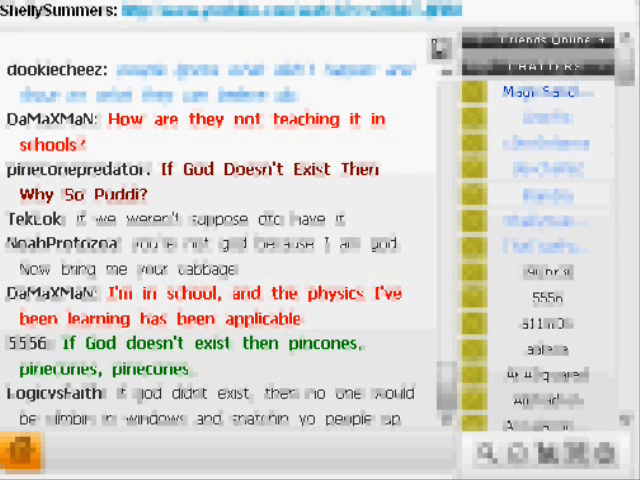
{"action": "scroll", "scroll_direction": "down", "scroll_amount": 3}
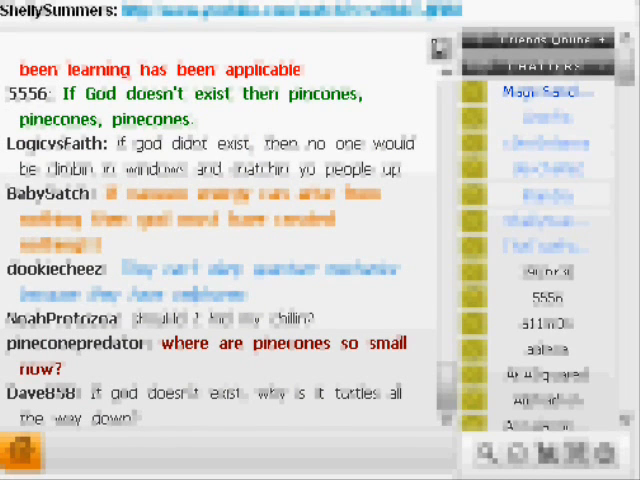
{"action": "scroll", "scroll_direction": "down", "scroll_amount": 3}
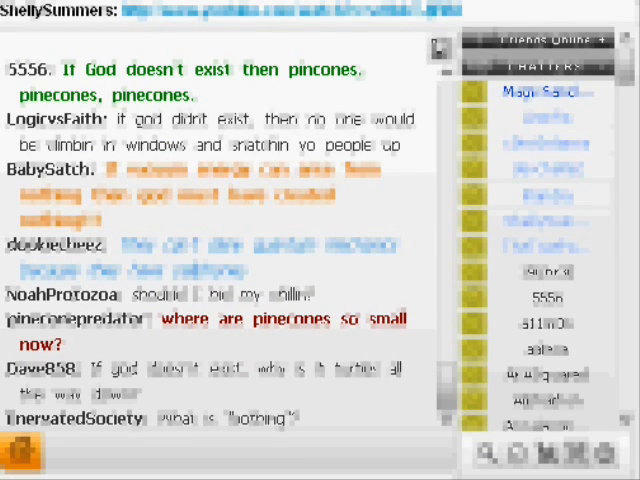
{"action": "scroll", "scroll_direction": "down", "scroll_amount": 3}
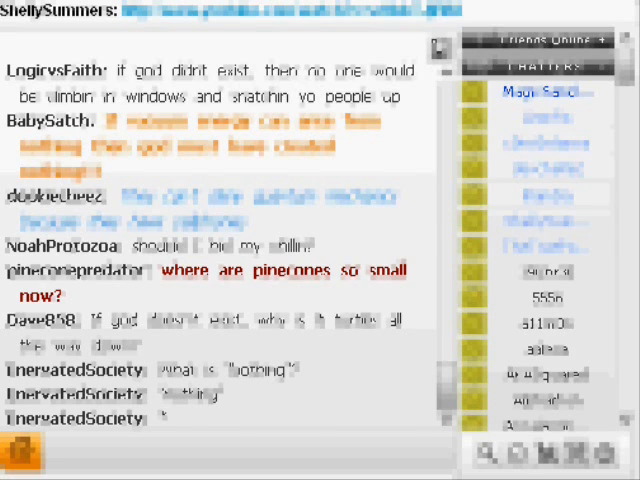
{"action": "scroll", "scroll_direction": "down", "scroll_amount": 3}
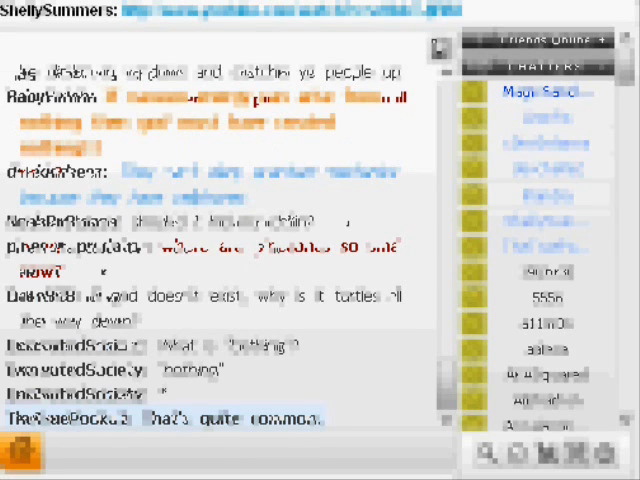
{"action": "scroll", "scroll_direction": "down", "scroll_amount": 3}
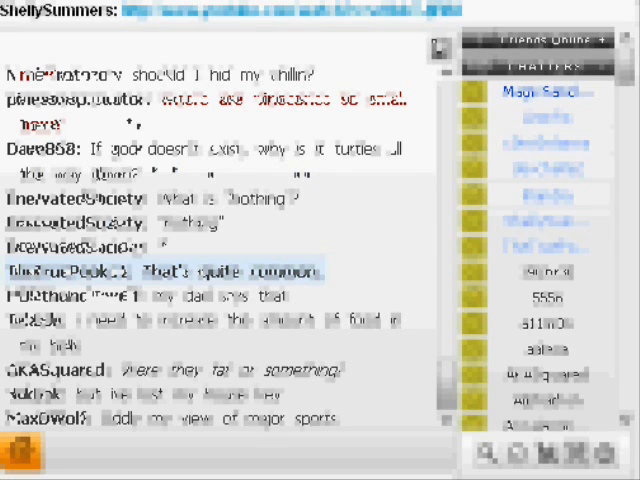
{"action": "scroll", "scroll_direction": "down", "scroll_amount": 3}
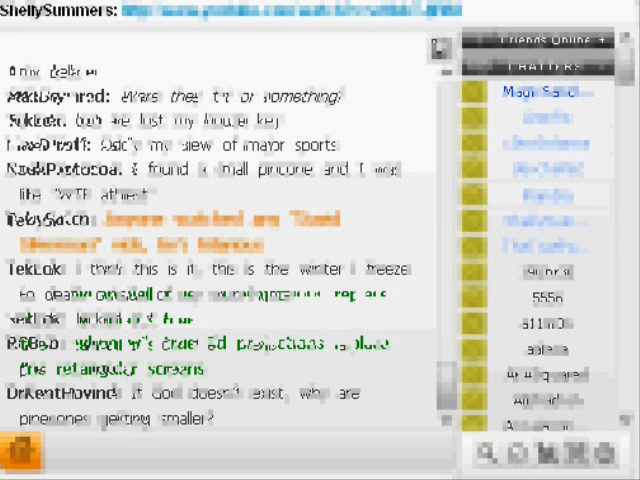
{"action": "scroll", "scroll_direction": "down", "scroll_amount": 3}
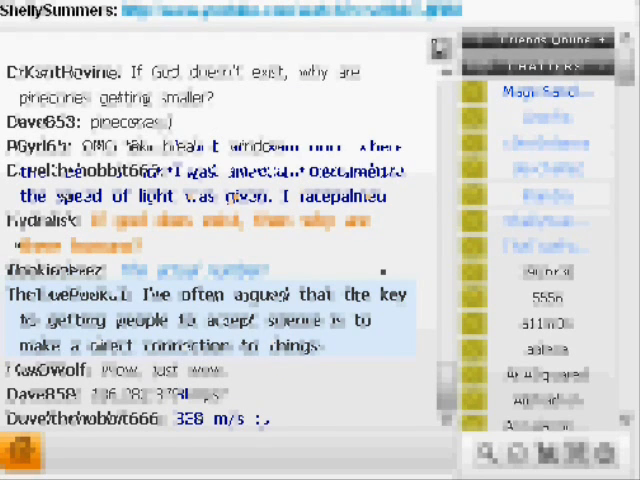
{"action": "scroll", "scroll_direction": "down", "scroll_amount": 3}
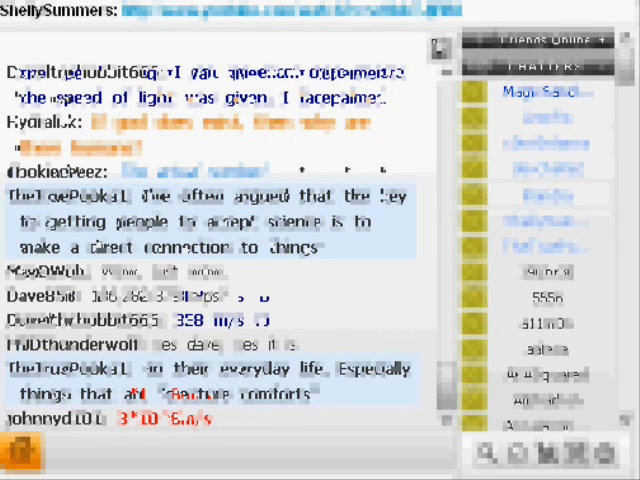
{"action": "scroll", "scroll_direction": "down", "scroll_amount": 3}
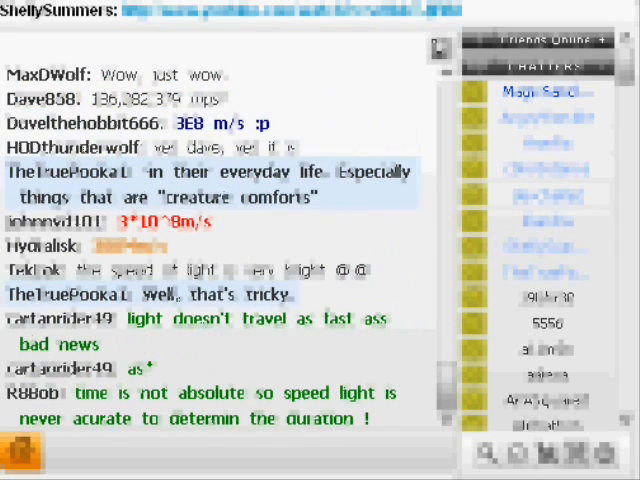
{"action": "scroll", "scroll_direction": "down", "scroll_amount": 3}
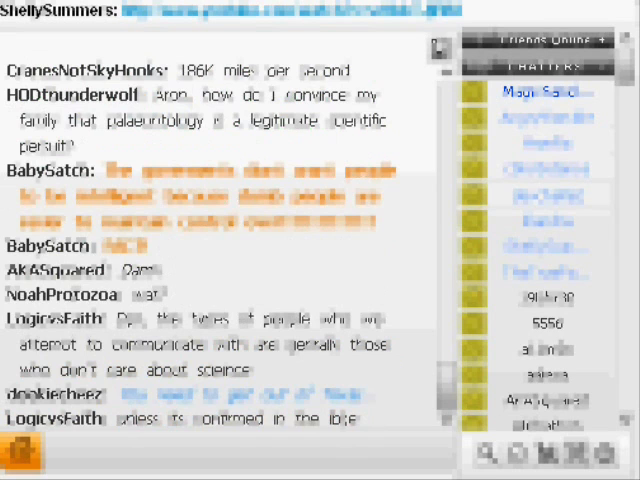
{"action": "scroll", "scroll_direction": "down", "scroll_amount": 3}
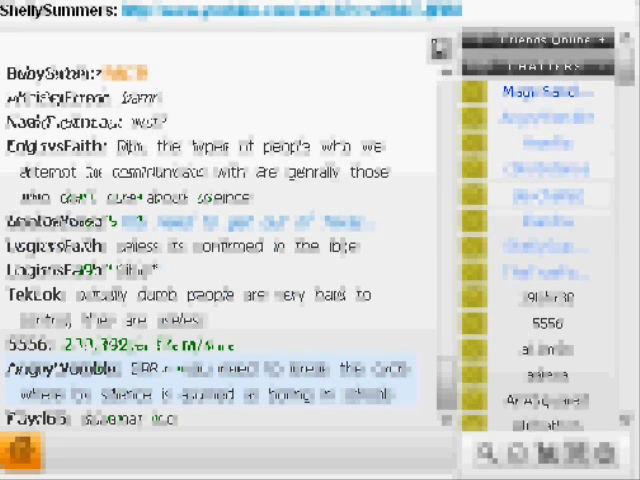
{"action": "scroll", "scroll_direction": "down", "scroll_amount": 3}
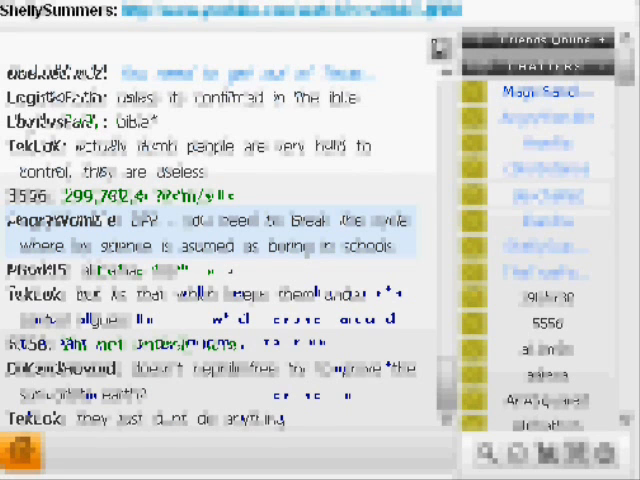
{"action": "scroll", "scroll_direction": "down", "scroll_amount": 3}
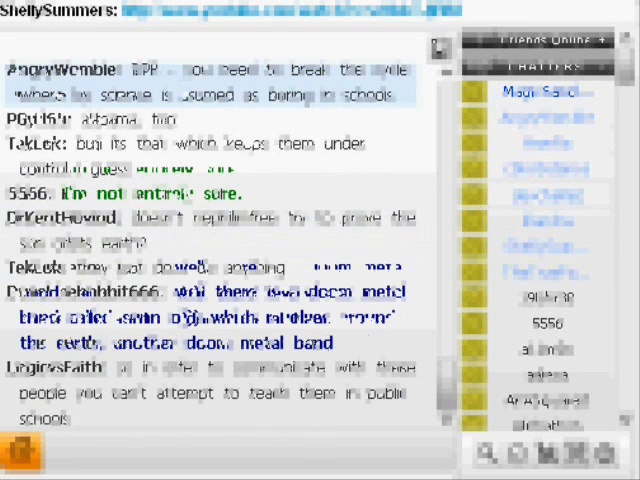
{"action": "scroll", "scroll_direction": "down", "scroll_amount": 3}
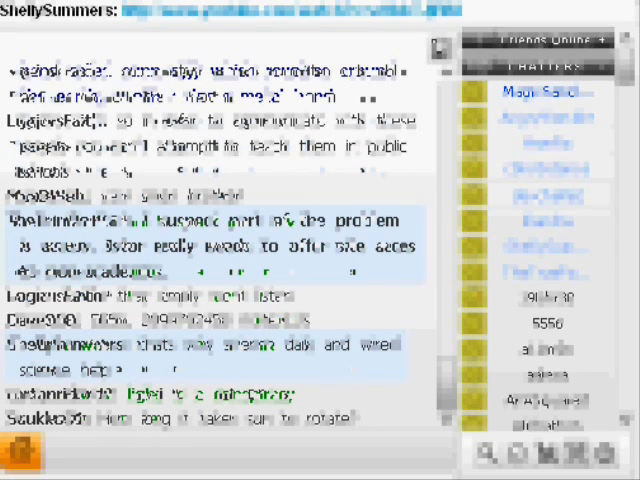
{"action": "scroll", "scroll_direction": "down", "scroll_amount": 3}
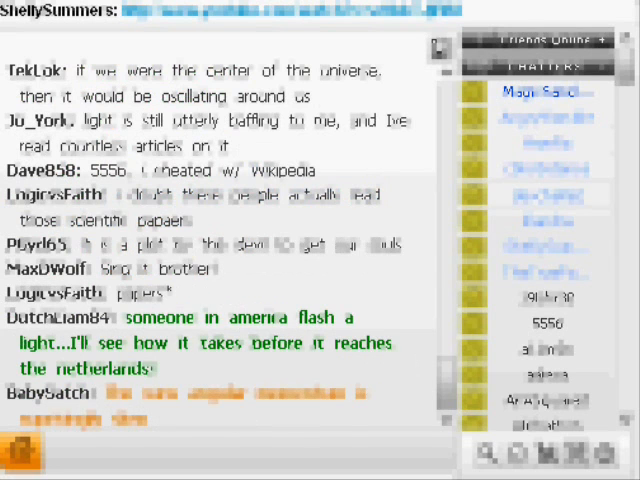
{"action": "scroll", "scroll_direction": "down", "scroll_amount": 3}
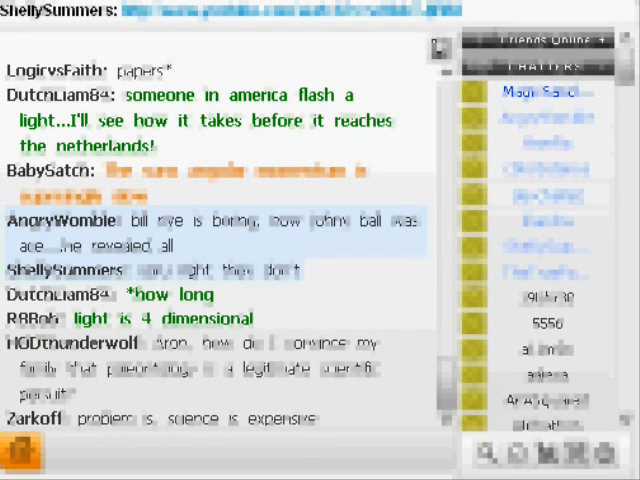
{"action": "scroll", "scroll_direction": "down", "scroll_amount": 3}
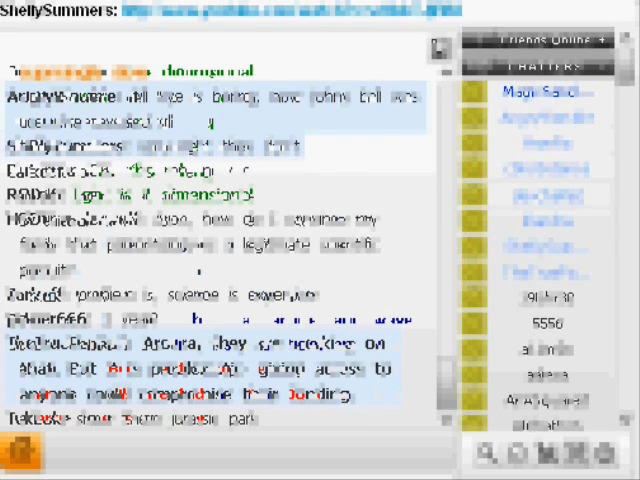
{"action": "scroll", "scroll_direction": "down", "scroll_amount": 3}
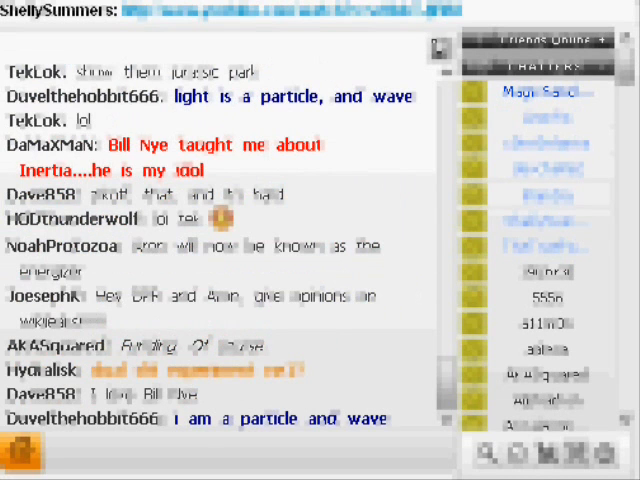
{"action": "scroll", "scroll_direction": "down", "scroll_amount": 3}
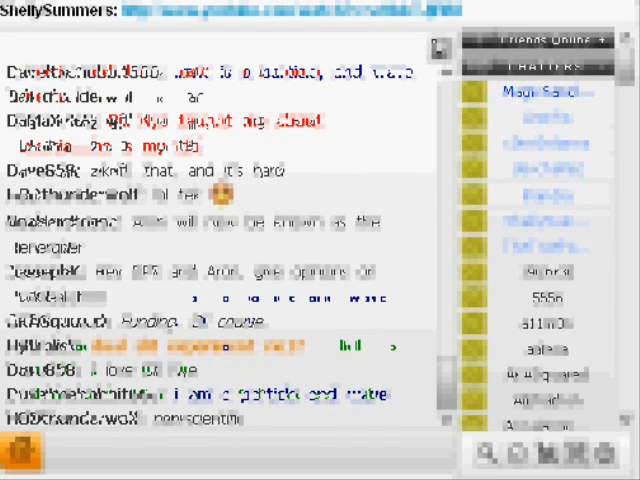
{"action": "scroll", "scroll_direction": "down", "scroll_amount": 3}
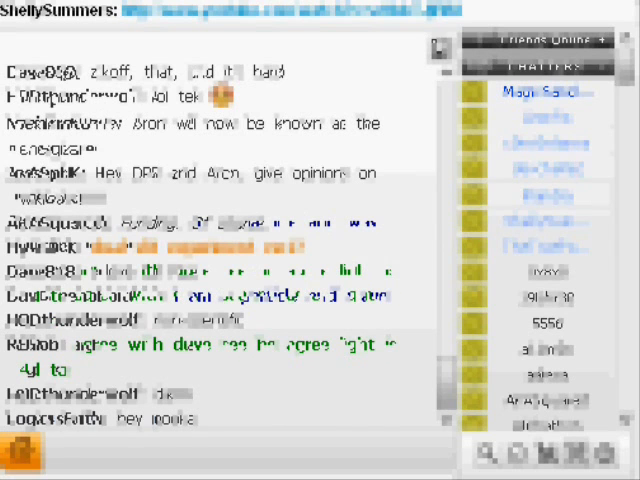
{"action": "scroll", "scroll_direction": "down", "scroll_amount": 3}
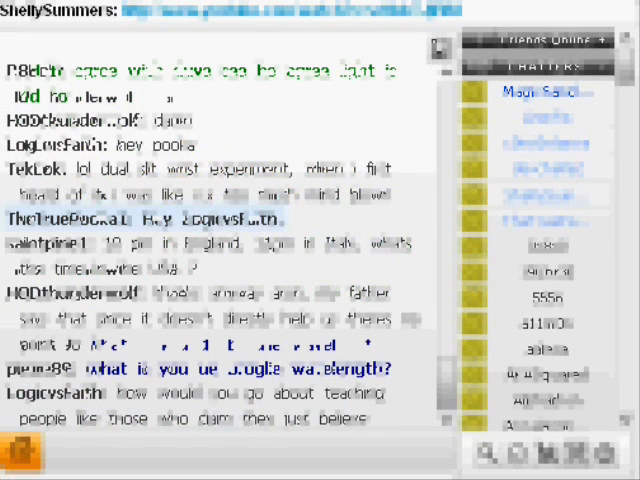
{"action": "scroll", "scroll_direction": "down", "scroll_amount": 3}
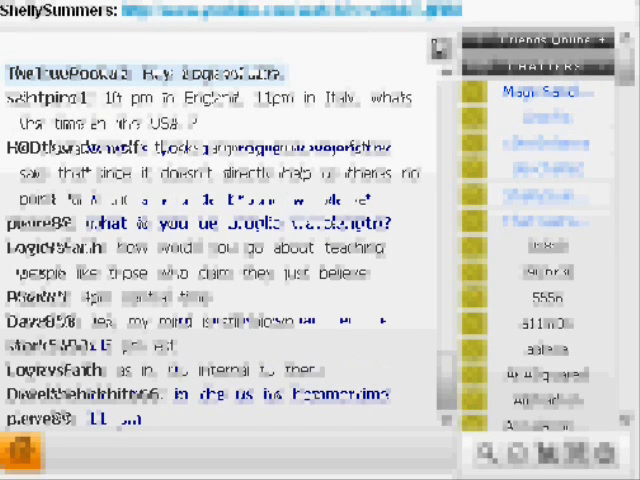
{"action": "scroll", "scroll_direction": "down", "scroll_amount": 3}
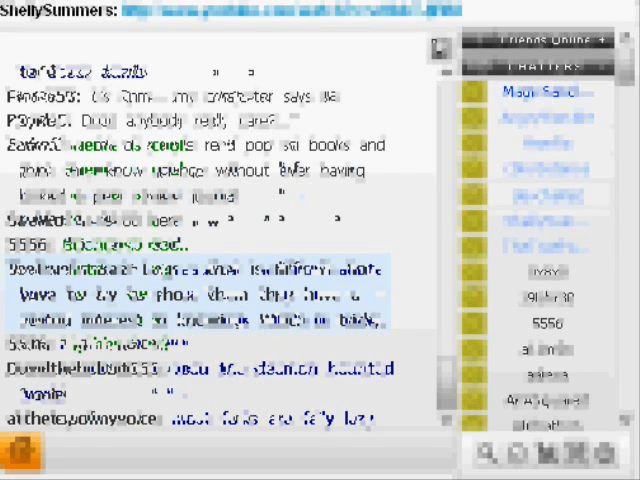
{"action": "scroll", "scroll_direction": "down", "scroll_amount": 3}
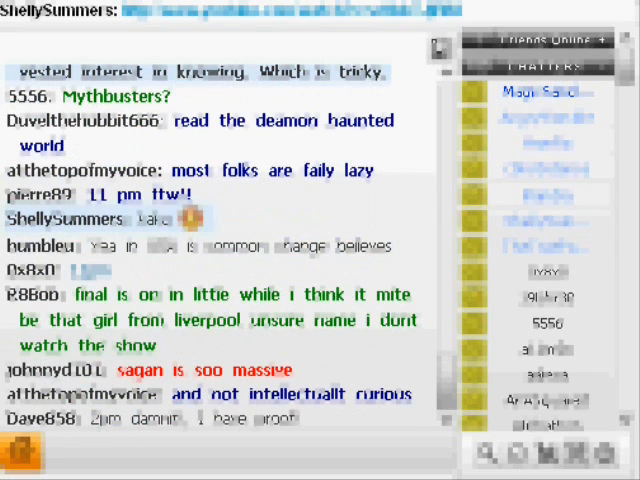
{"action": "scroll", "scroll_direction": "down", "scroll_amount": 3}
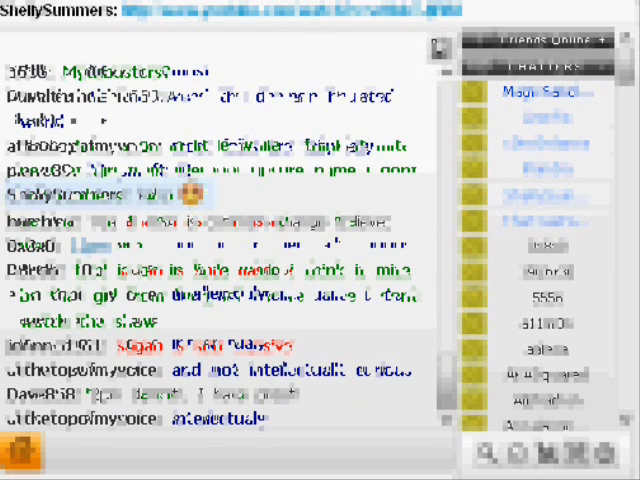
{"action": "scroll", "scroll_direction": "down", "scroll_amount": 3}
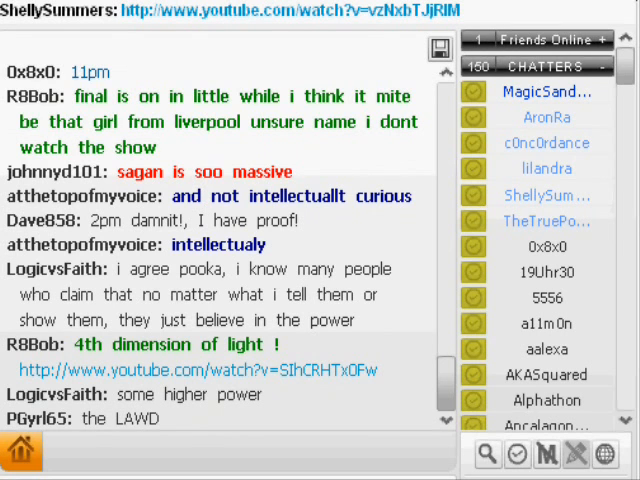
{"action": "scroll", "scroll_direction": "down", "scroll_amount": 3}
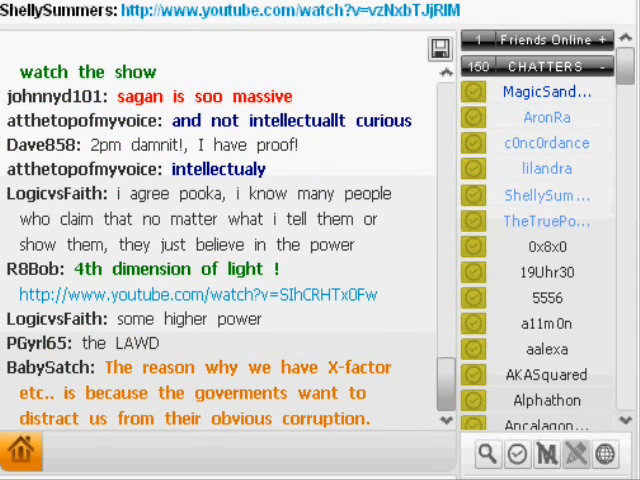
{"action": "scroll", "scroll_direction": "down", "scroll_amount": 3}
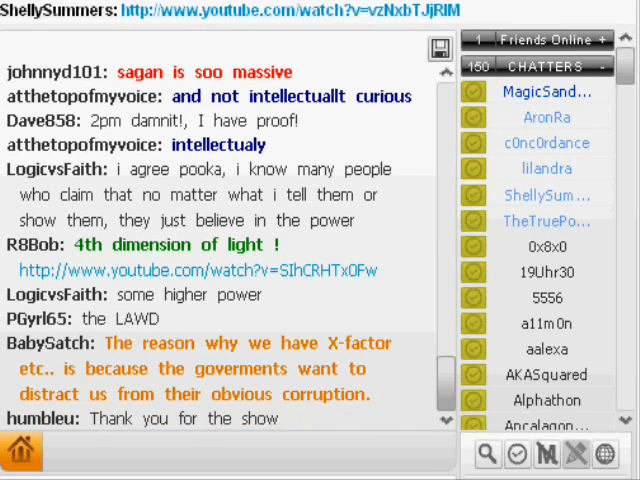
{"action": "scroll", "scroll_direction": "down", "scroll_amount": 3}
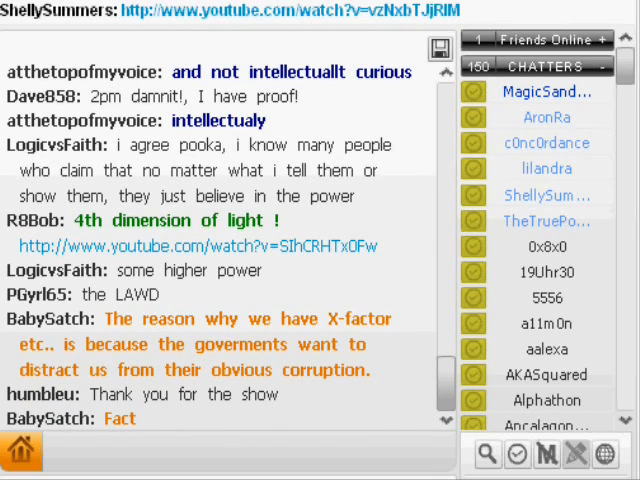
{"action": "scroll", "scroll_direction": "down", "scroll_amount": 3}
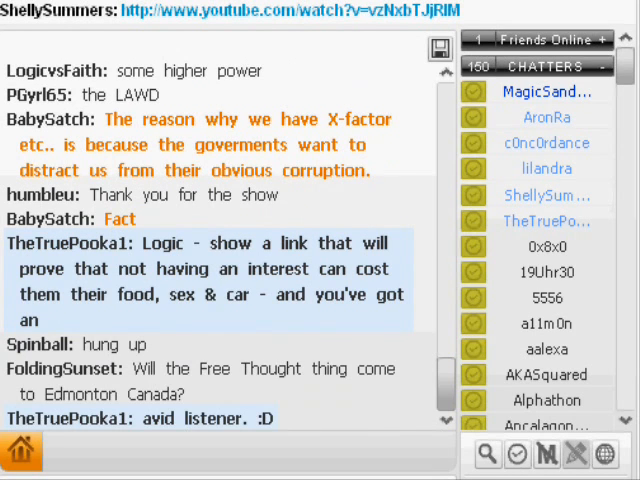
{"action": "scroll", "scroll_direction": "down", "scroll_amount": 3}
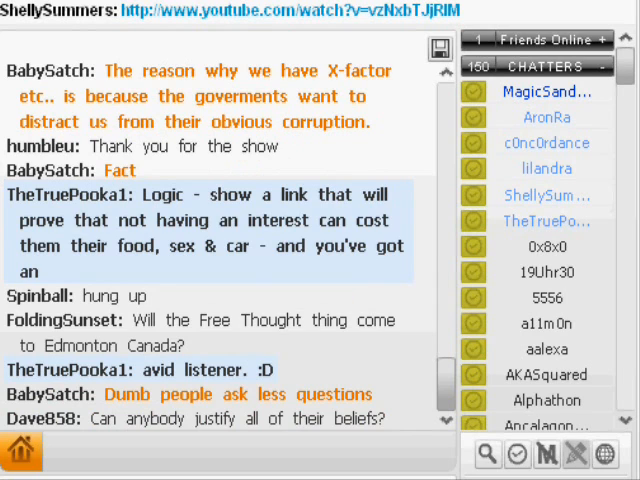
{"action": "scroll", "scroll_direction": "down", "scroll_amount": 3}
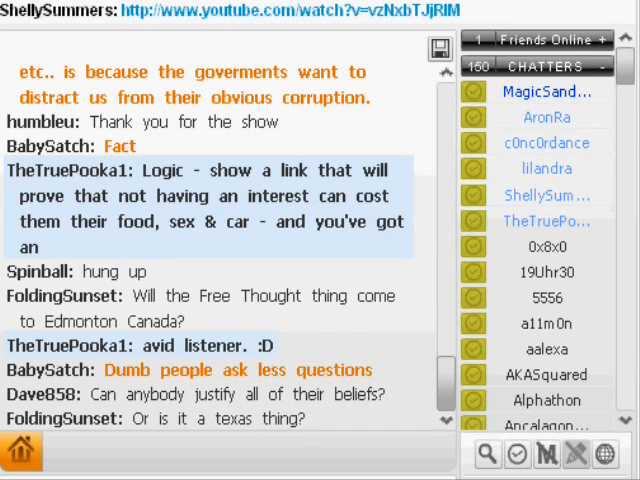
{"action": "scroll", "scroll_direction": "down", "scroll_amount": 3}
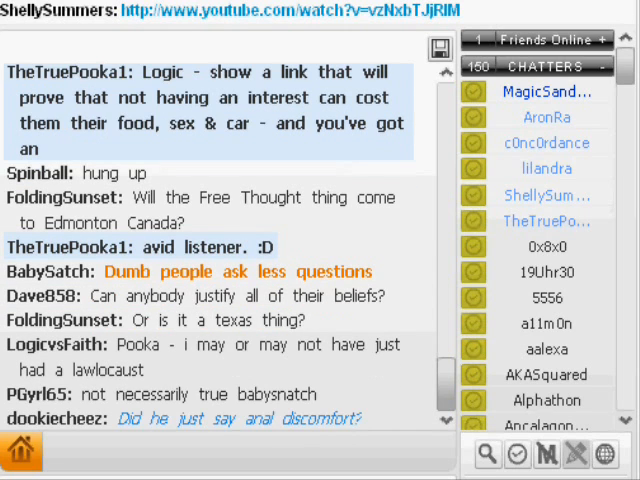
{"action": "scroll", "scroll_direction": "down", "scroll_amount": 3}
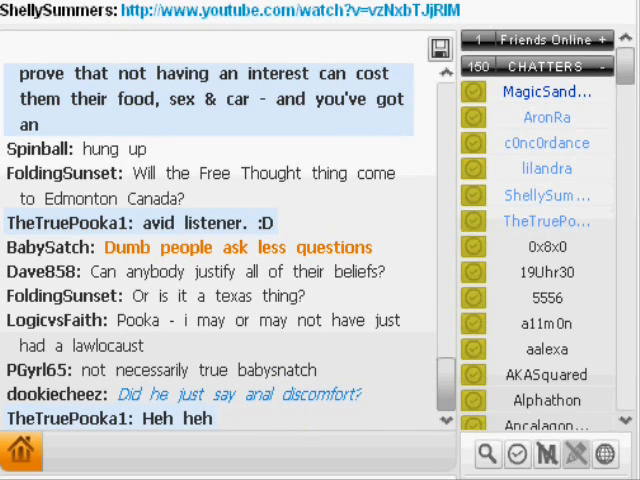
{"action": "scroll", "scroll_direction": "down", "scroll_amount": 3}
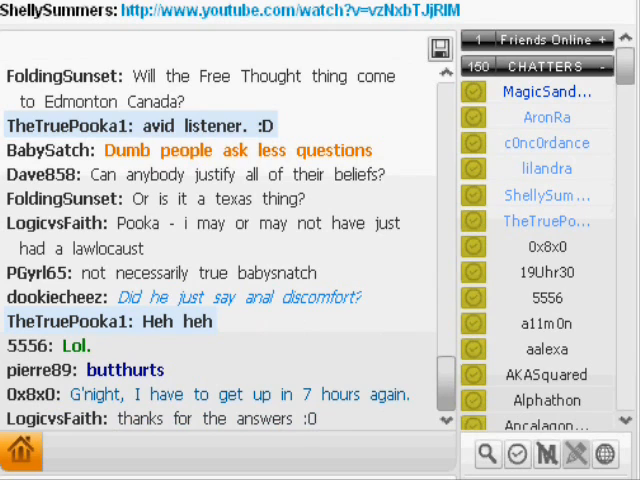
{"action": "scroll", "scroll_direction": "down", "scroll_amount": 3}
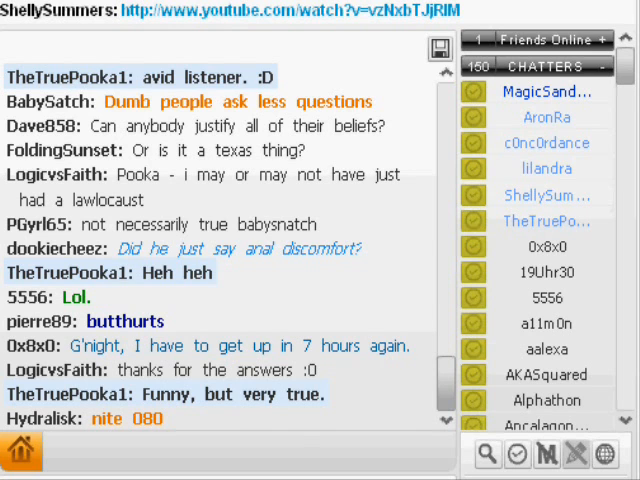
{"action": "scroll", "scroll_direction": "down", "scroll_amount": 3}
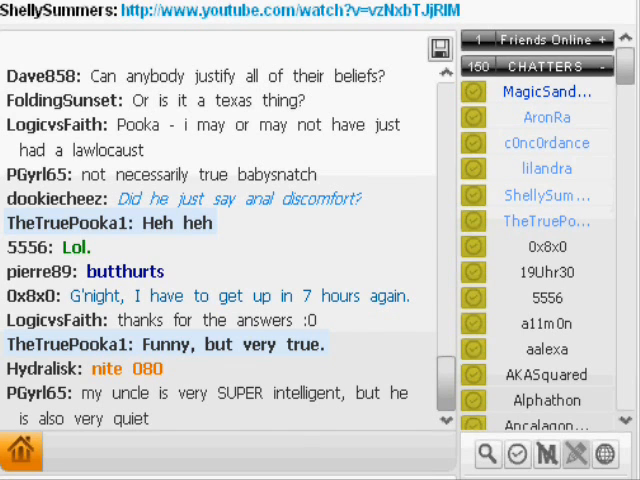
{"action": "scroll", "scroll_direction": "down", "scroll_amount": 3}
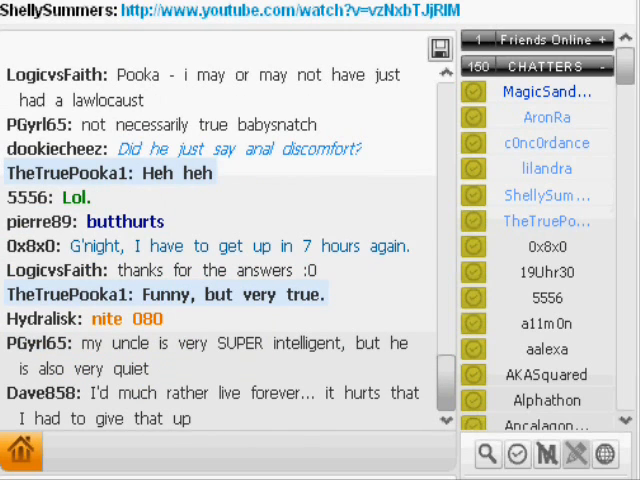
{"action": "scroll", "scroll_direction": "down", "scroll_amount": 3}
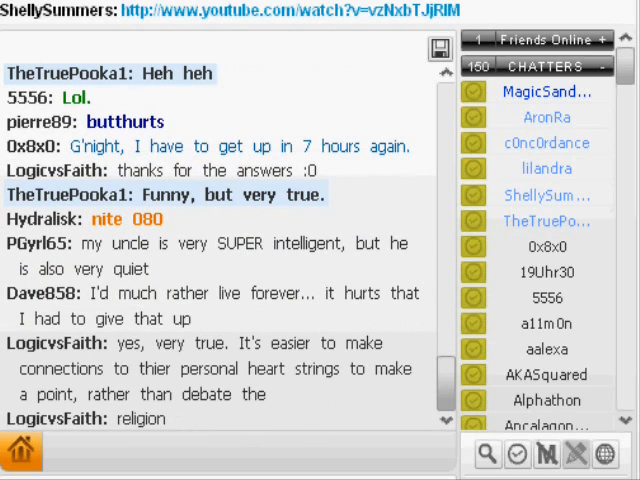
{"action": "scroll", "scroll_direction": "down", "scroll_amount": 3}
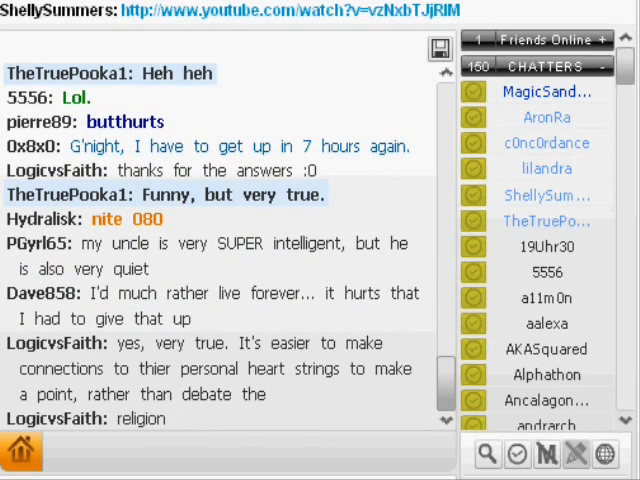
{"action": "scroll", "scroll_direction": "down", "scroll_amount": 3}
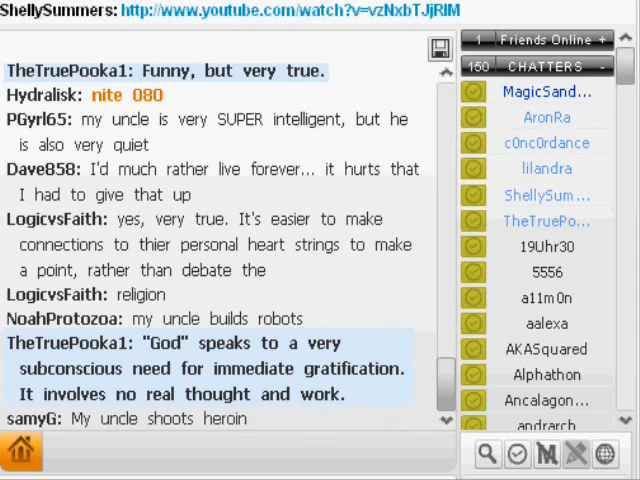
{"action": "scroll", "scroll_direction": "down", "scroll_amount": 3}
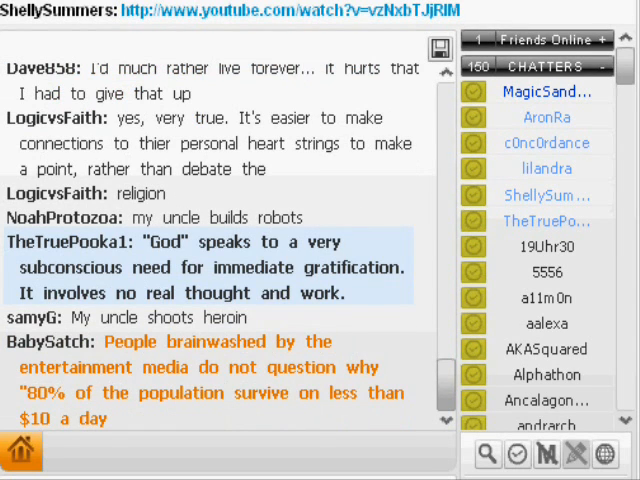
{"action": "scroll", "scroll_direction": "down", "scroll_amount": 3}
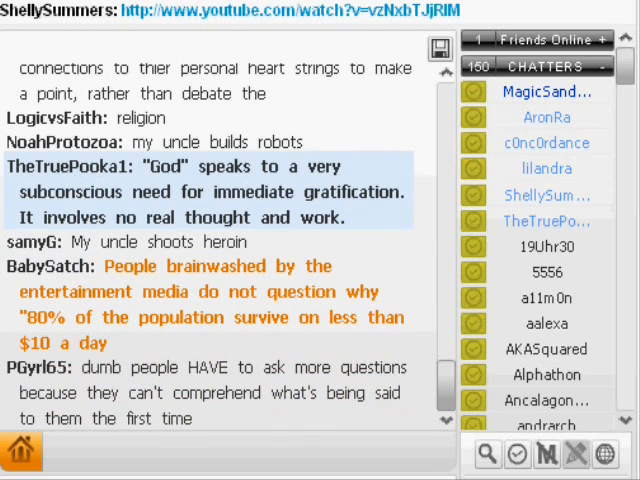